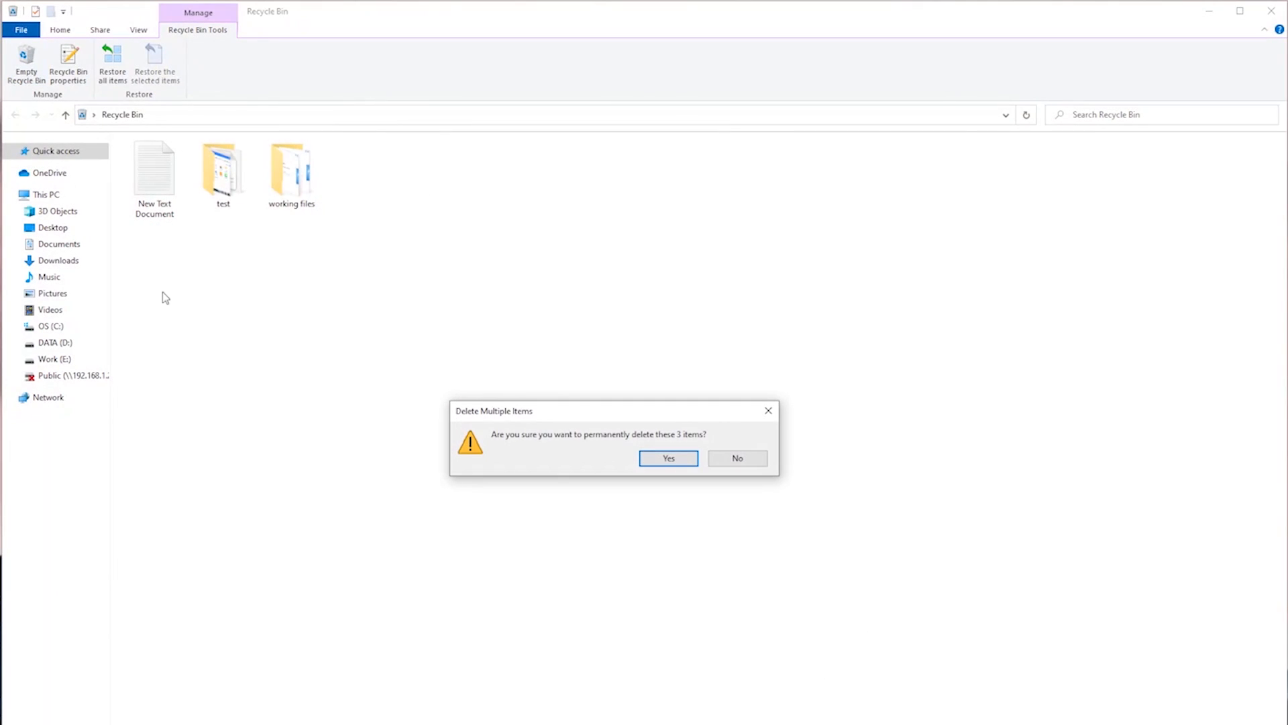
# - Confirm permanently deleting the three Recycle Bin items with Yes
pyautogui.click(669, 458)
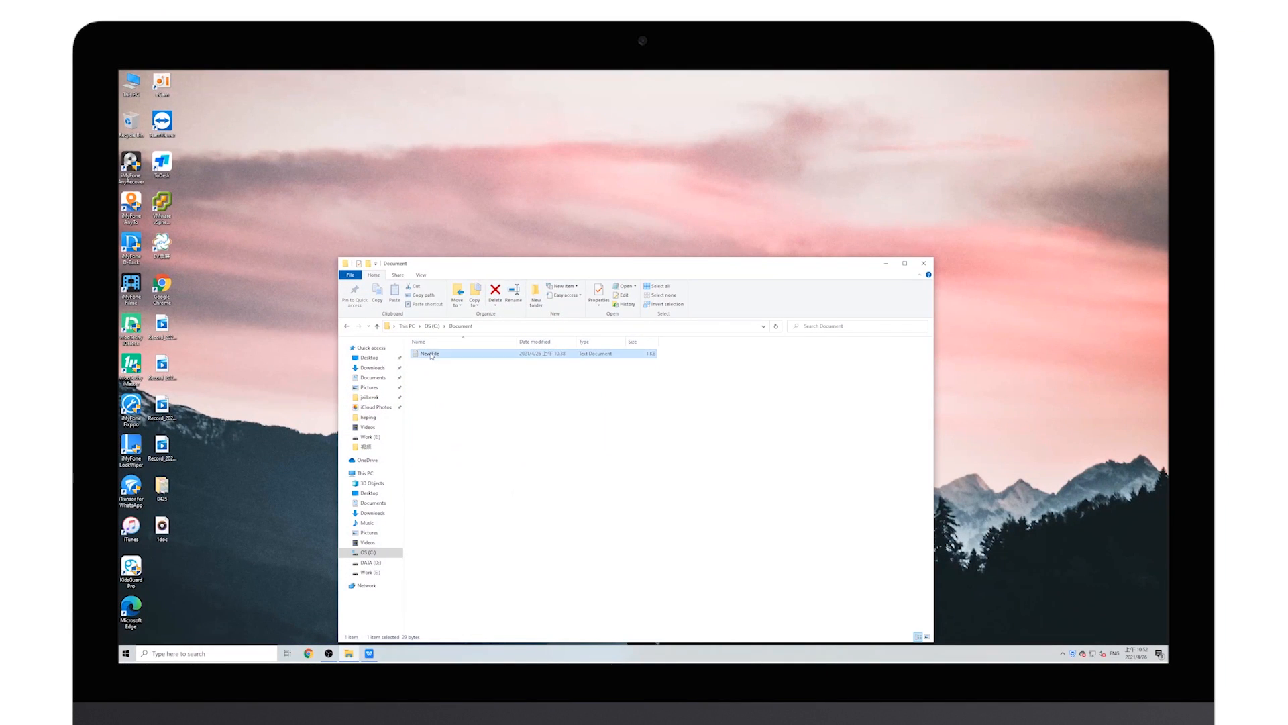
# - Select New File in C:\Document and delete it from the Home ribbon
pyautogui.click(494, 293)
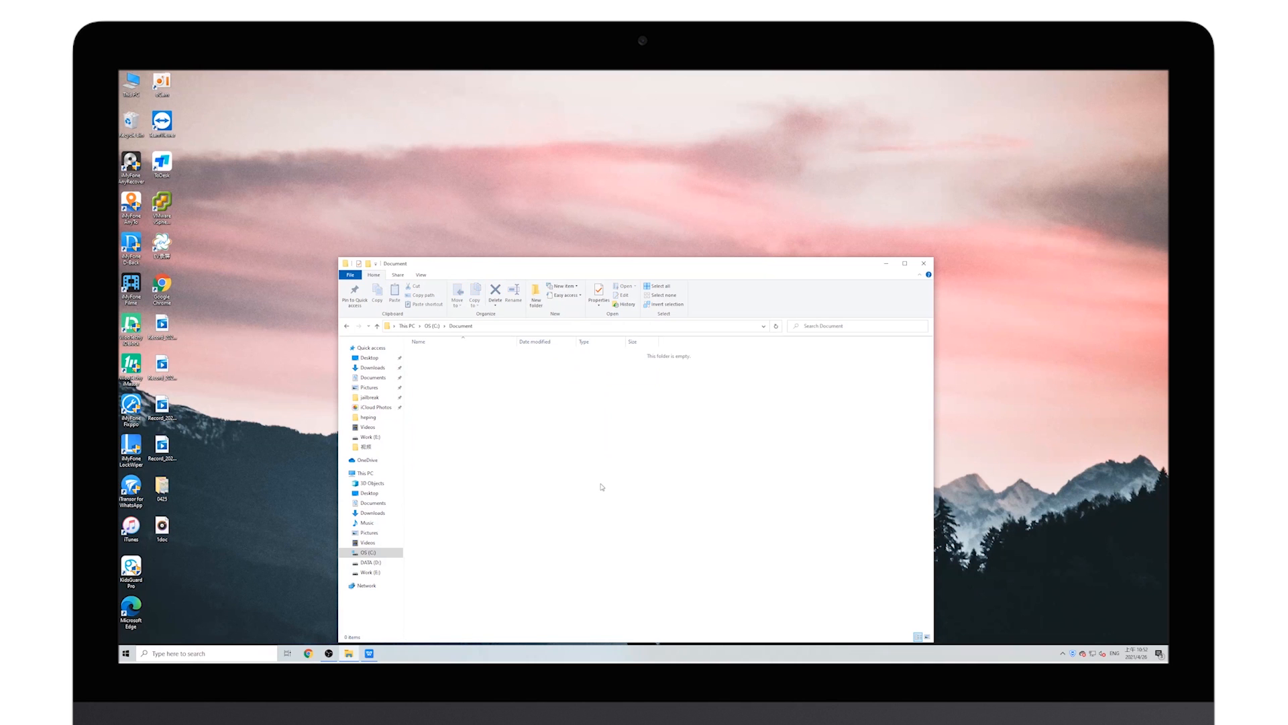
pyautogui.click(923, 263)
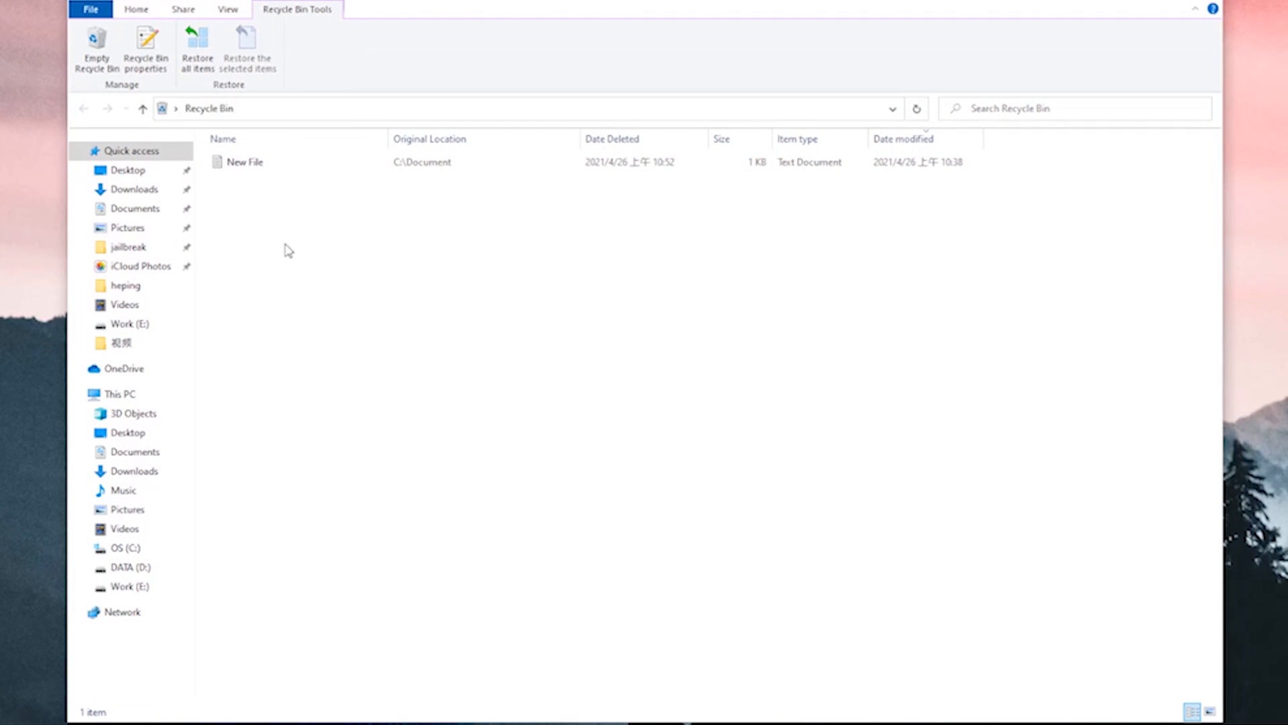
# - Restore New File from the Recycle Bin via its right-click Restore option
pyautogui.rightClick(244, 162)
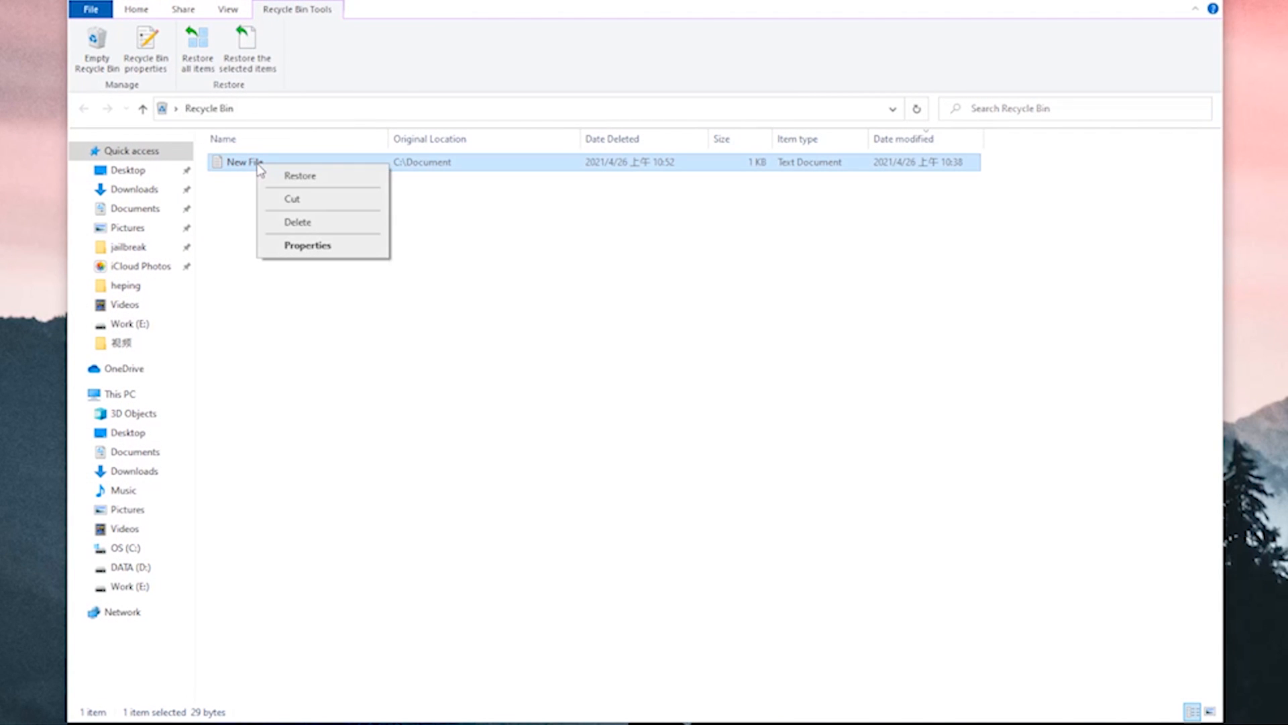
pyautogui.moveTo(311, 214)
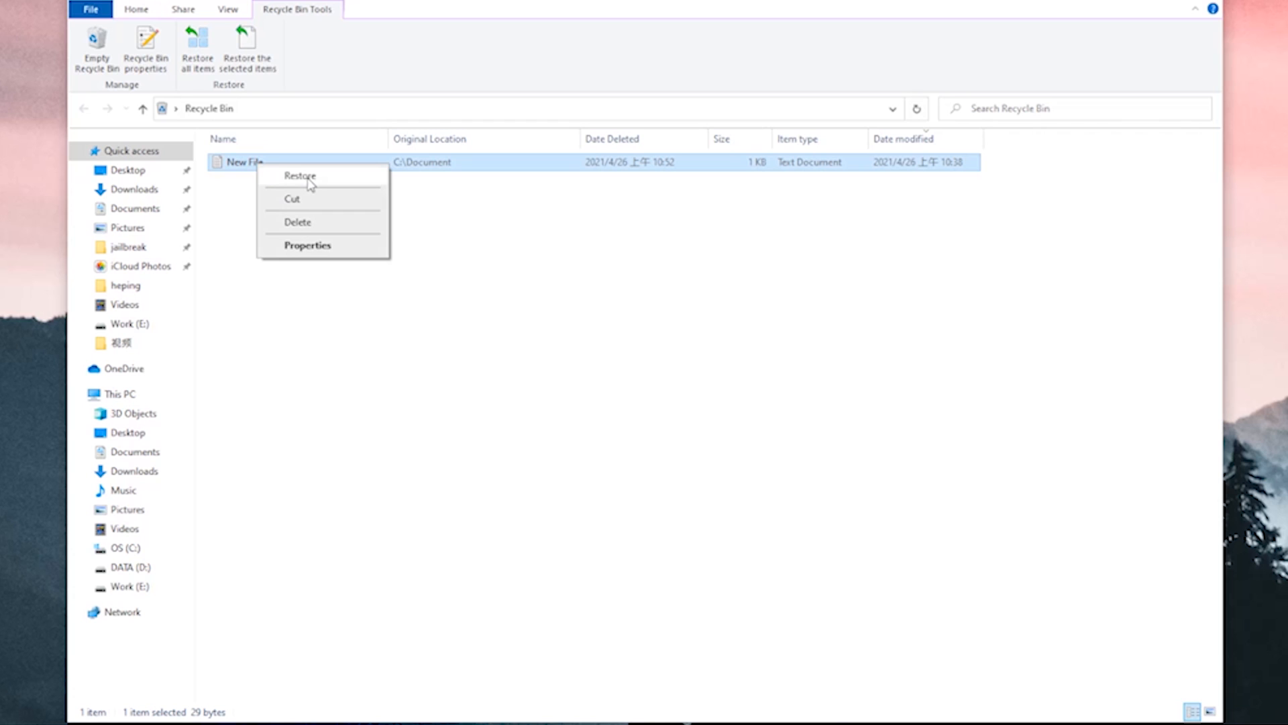
pyautogui.click(300, 175)
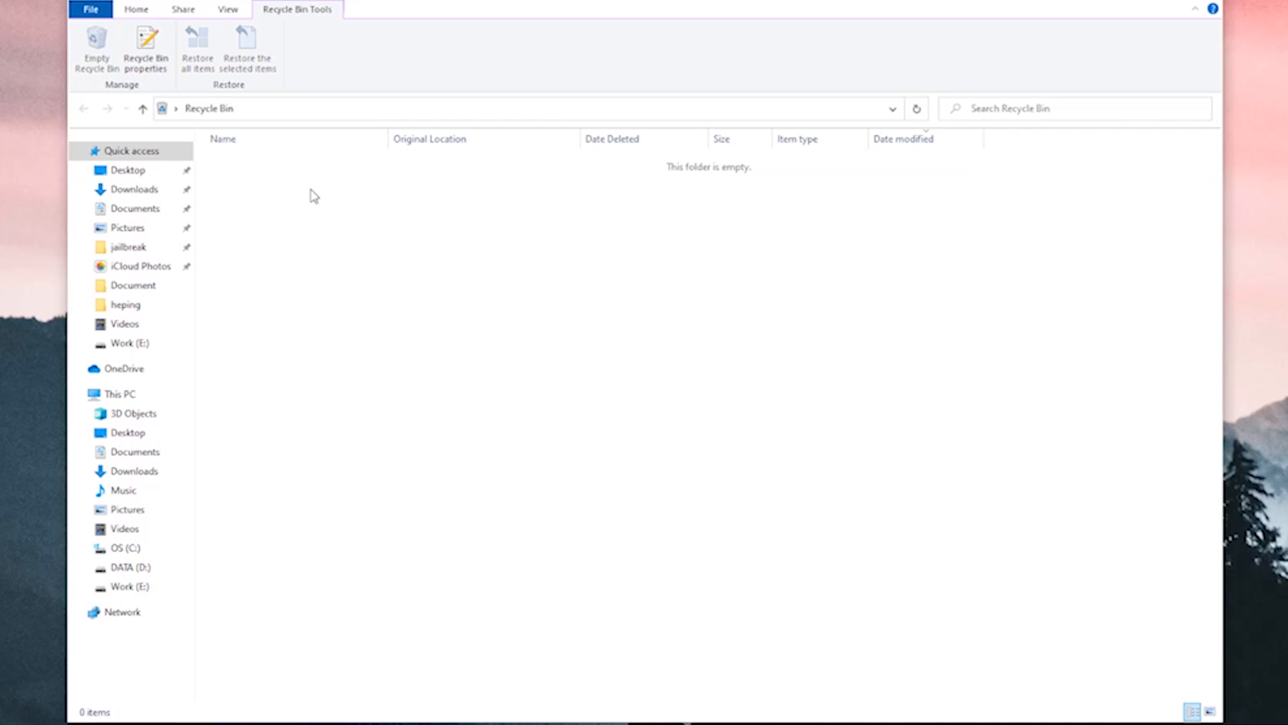
pyautogui.moveTo(334, 317)
pyautogui.write('command')
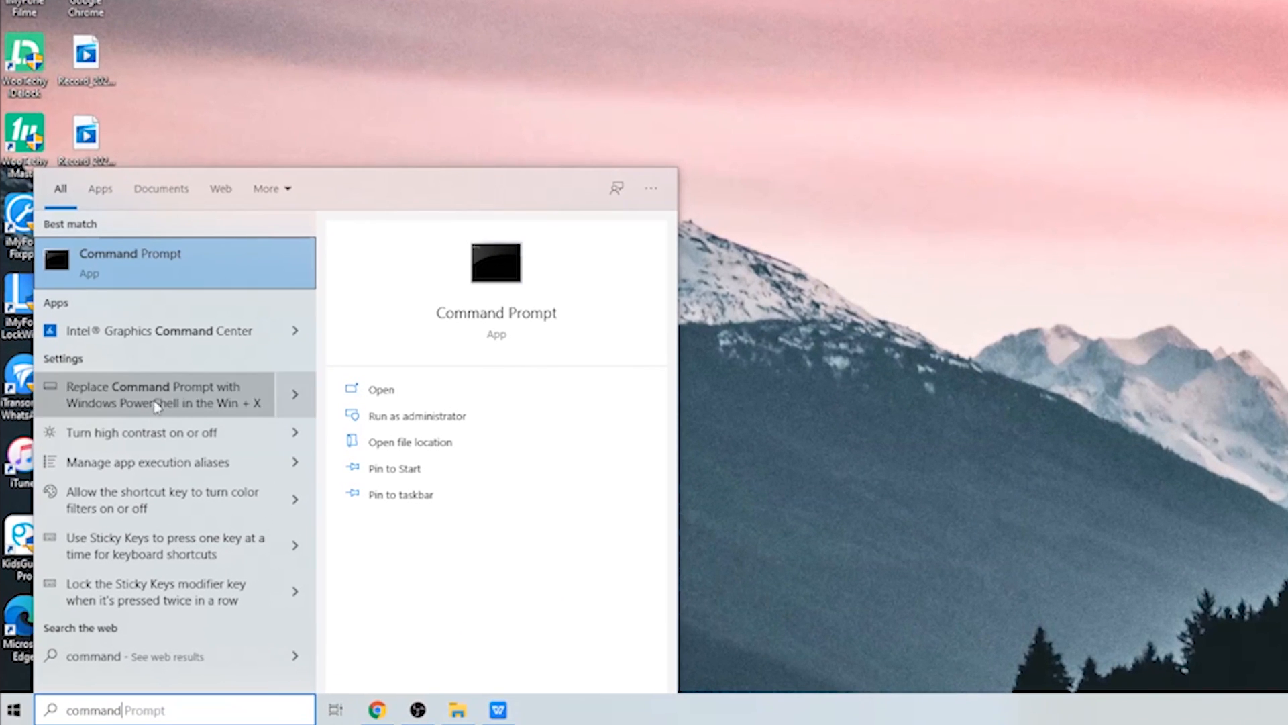
# - Right-click Command Prompt in search results to run it as administrator
pyautogui.rightClick(129, 263)
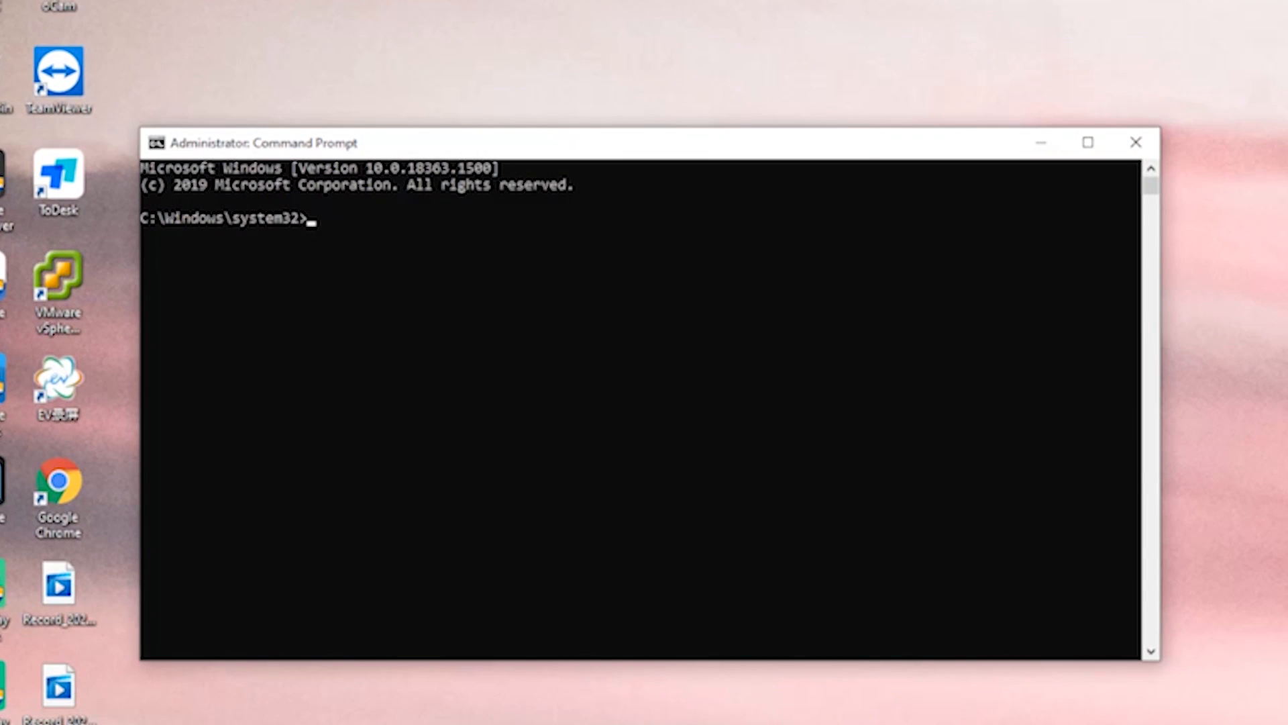
# - Type 'chkdsk C: /' at the administrator Command Prompt
pyautogui.write('chkds')
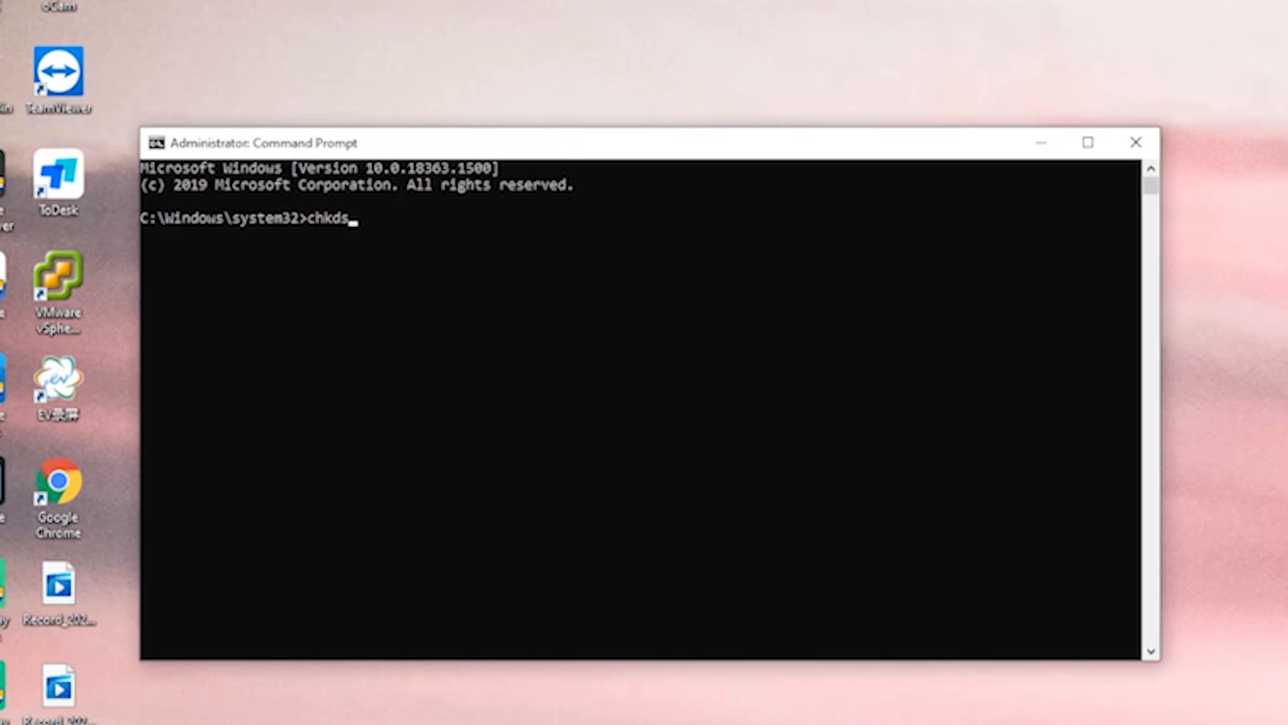
pyautogui.write('k C:')
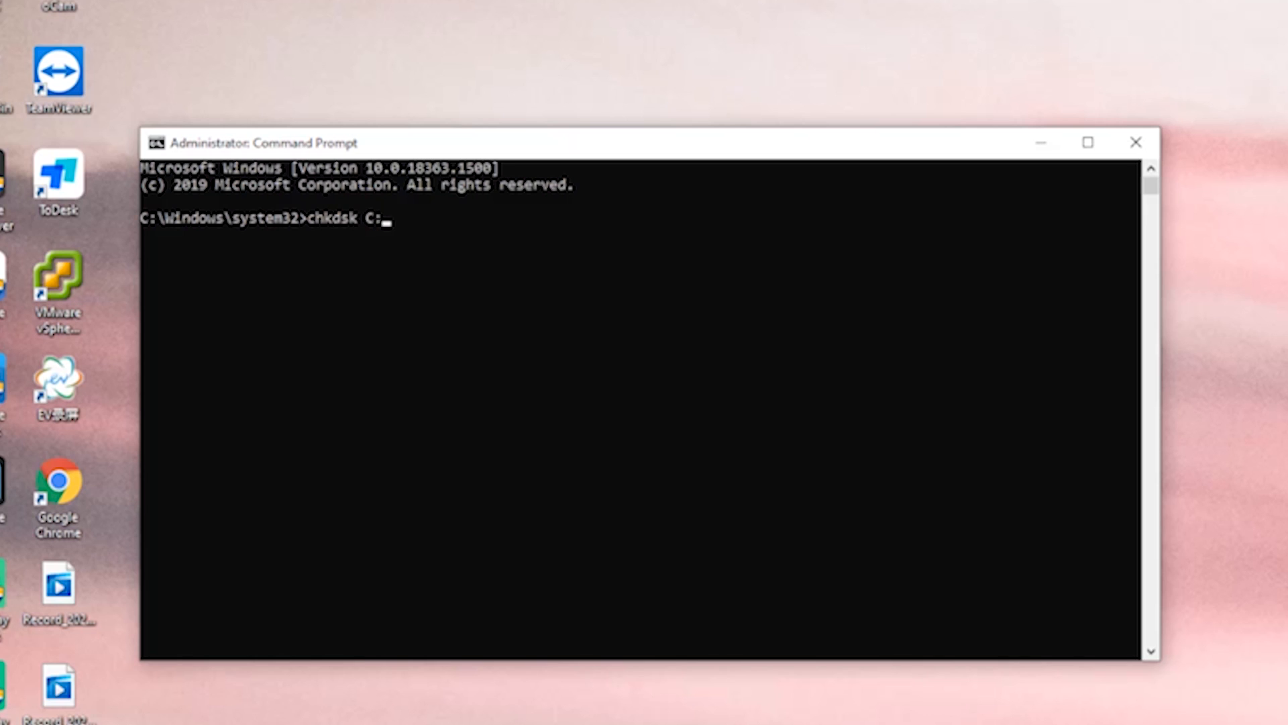
pyautogui.write('/')
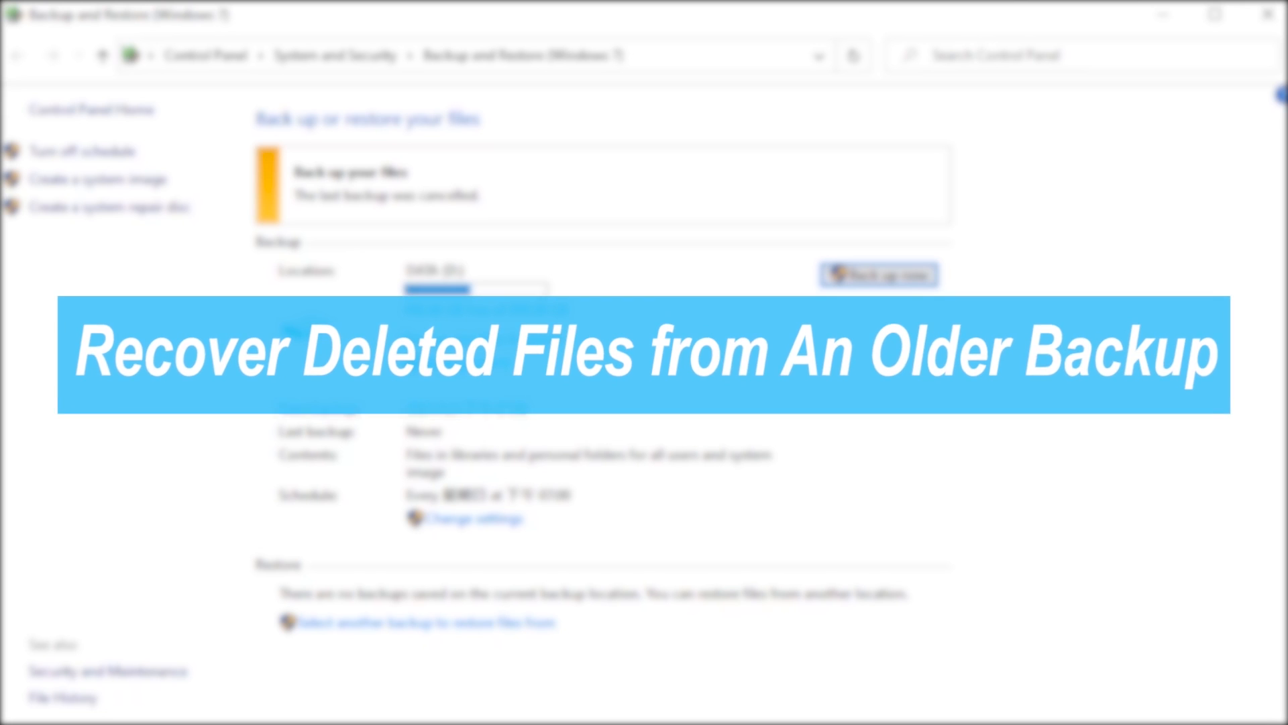
# - Open the Backup page in Windows Settings' Update & Security
pyautogui.click(117, 652)
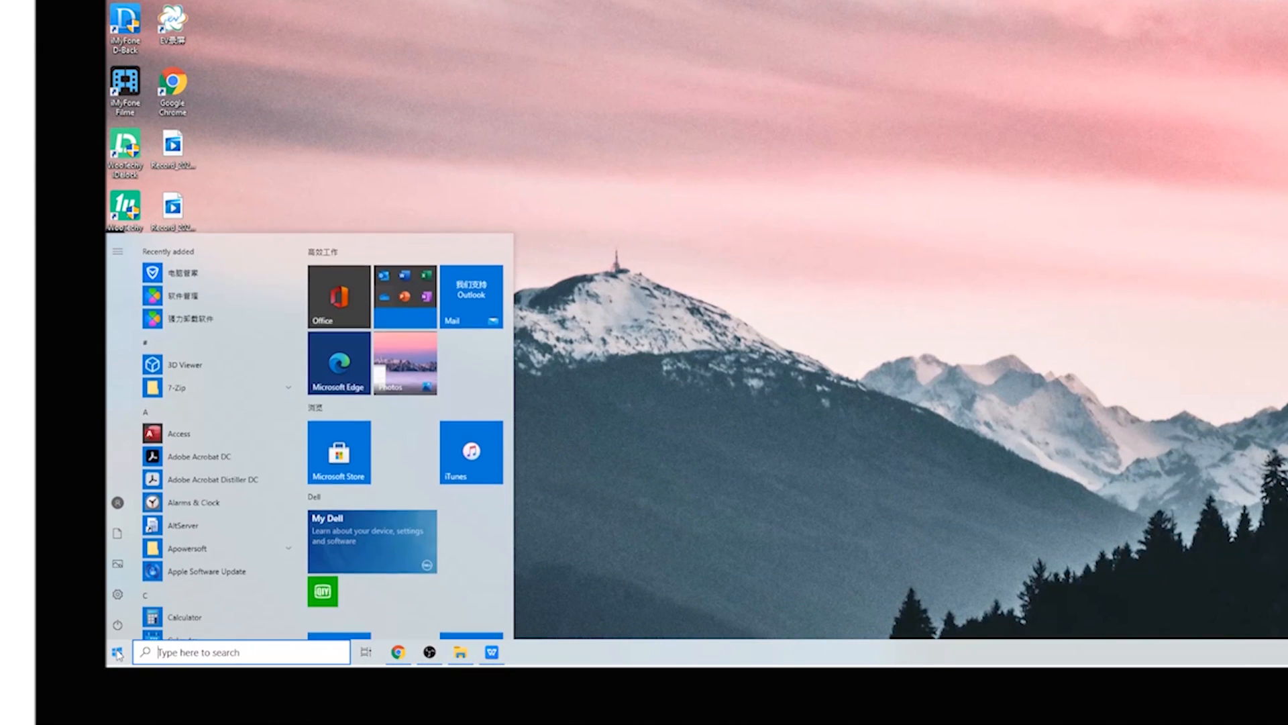
pyautogui.moveTo(118, 593)
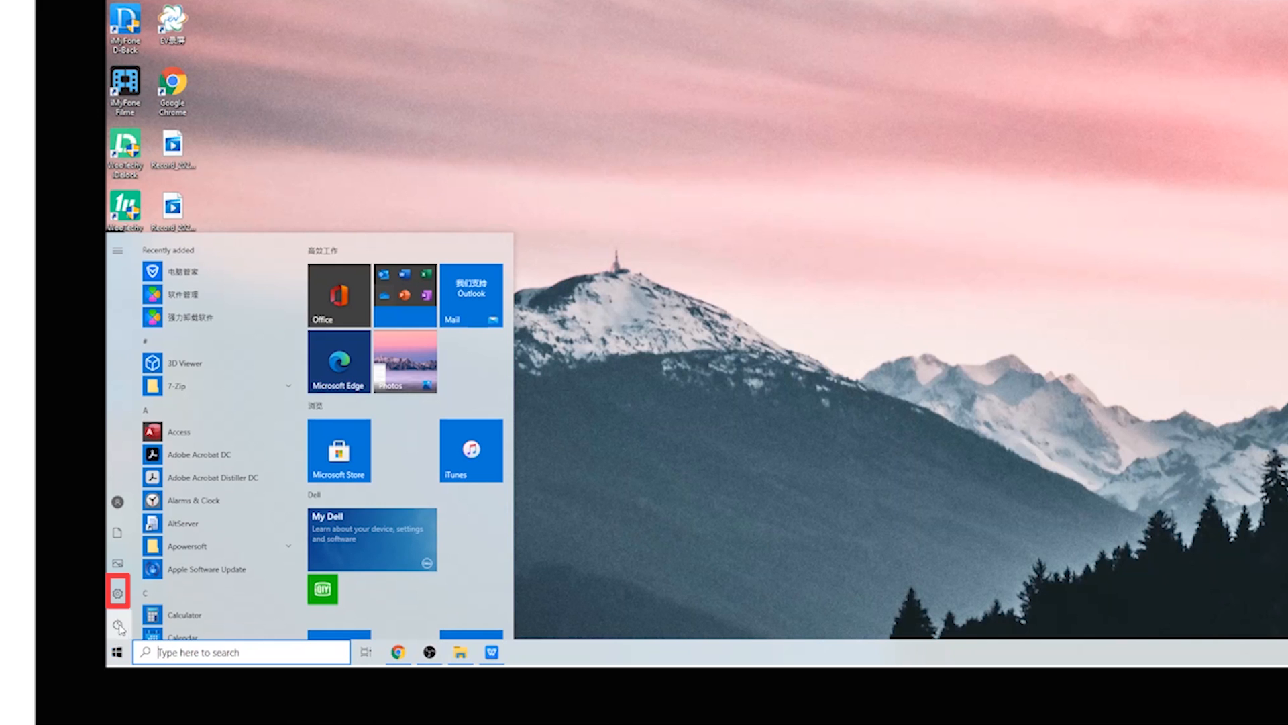
pyautogui.click(117, 593)
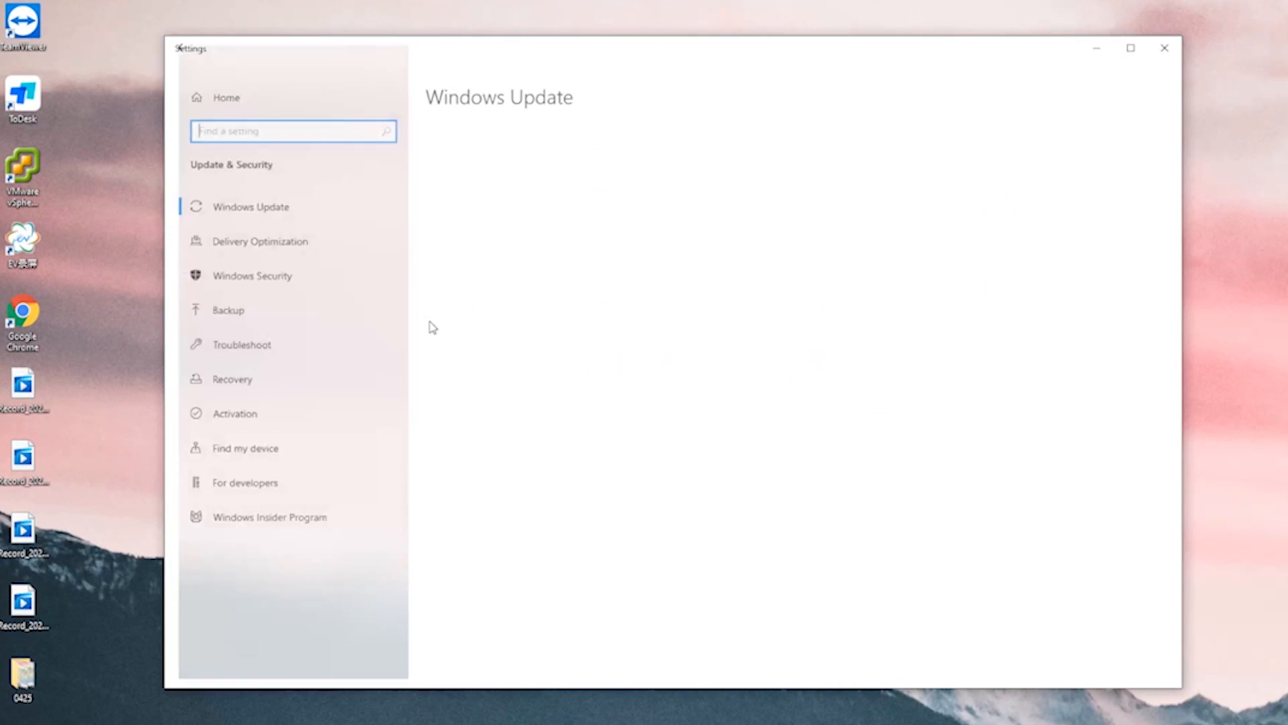
pyautogui.click(228, 310)
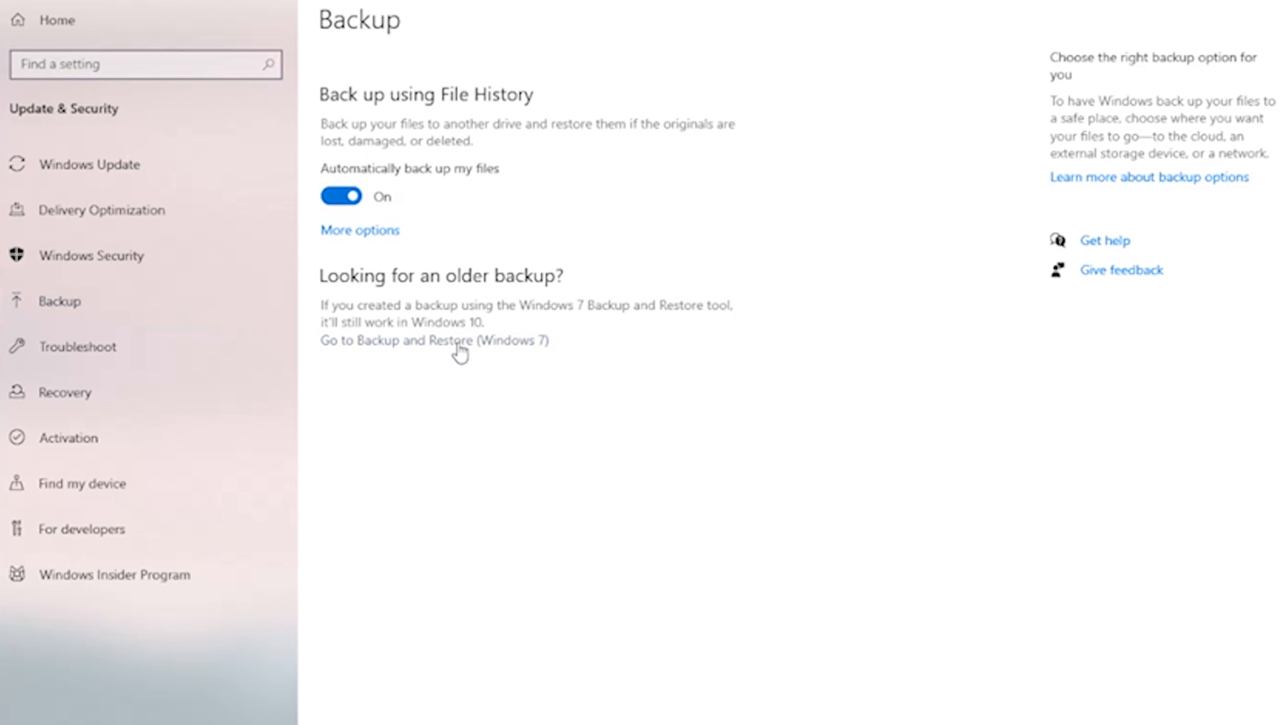
# - Open Backup and Restore (Windows 7) and select another backup to restore from
pyautogui.click(433, 340)
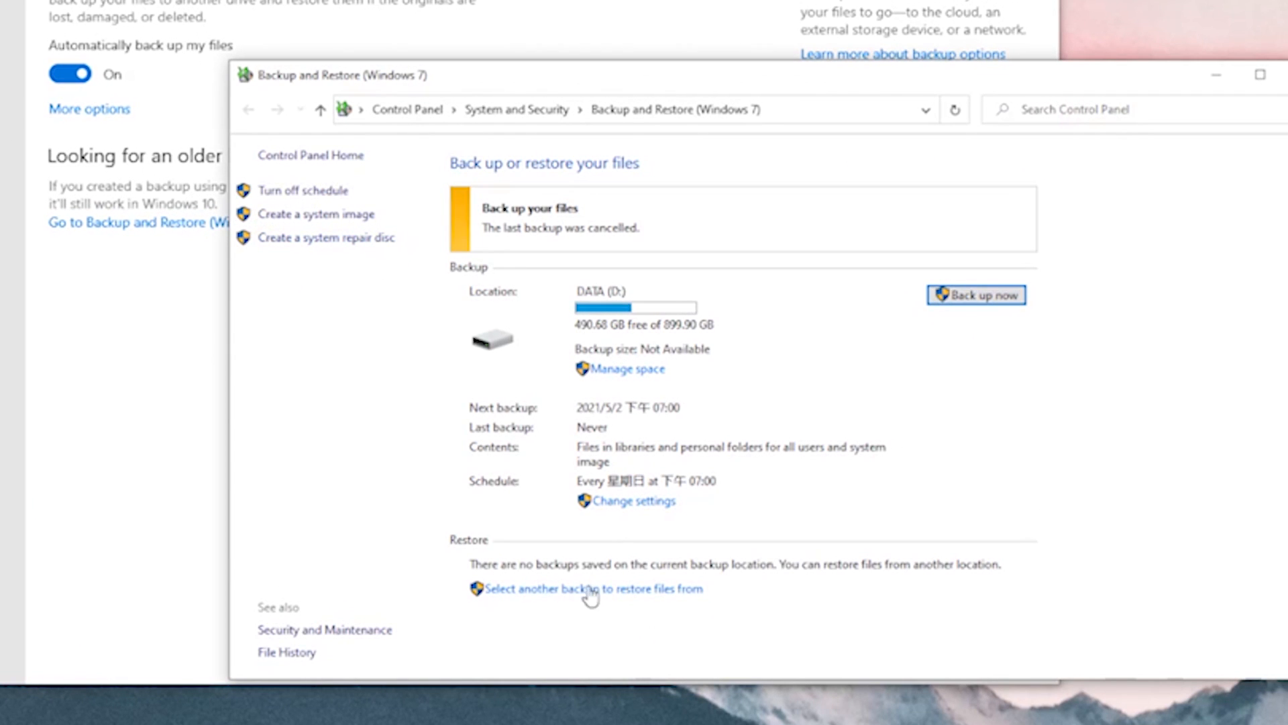
pyautogui.click(589, 589)
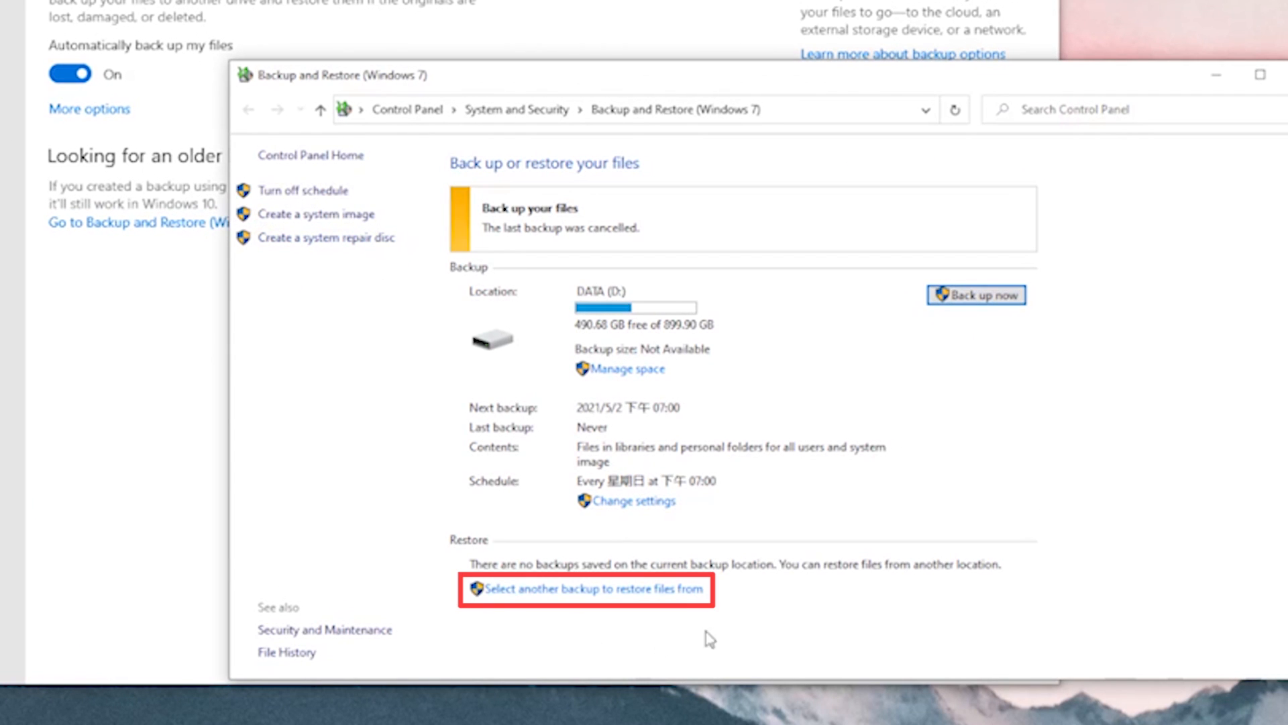
pyautogui.moveTo(682, 608)
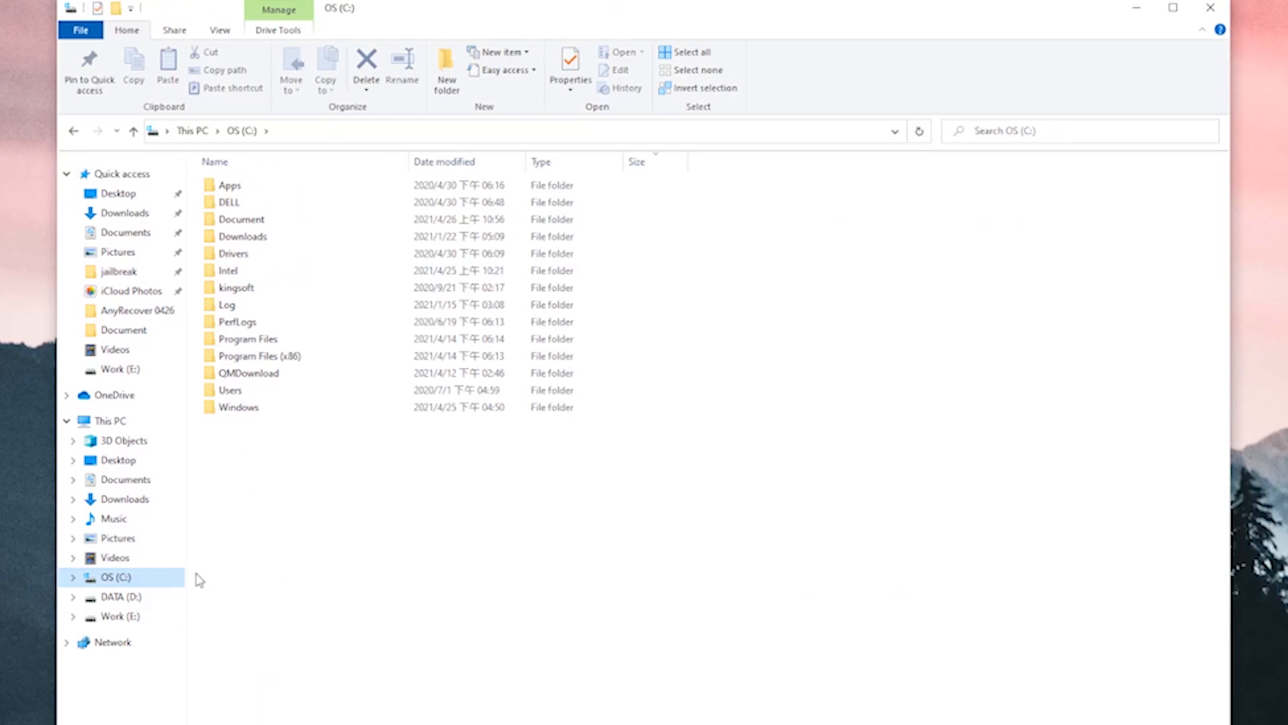
# - Browse drive C, select the Document folder and open its context menu
pyautogui.click(260, 355)
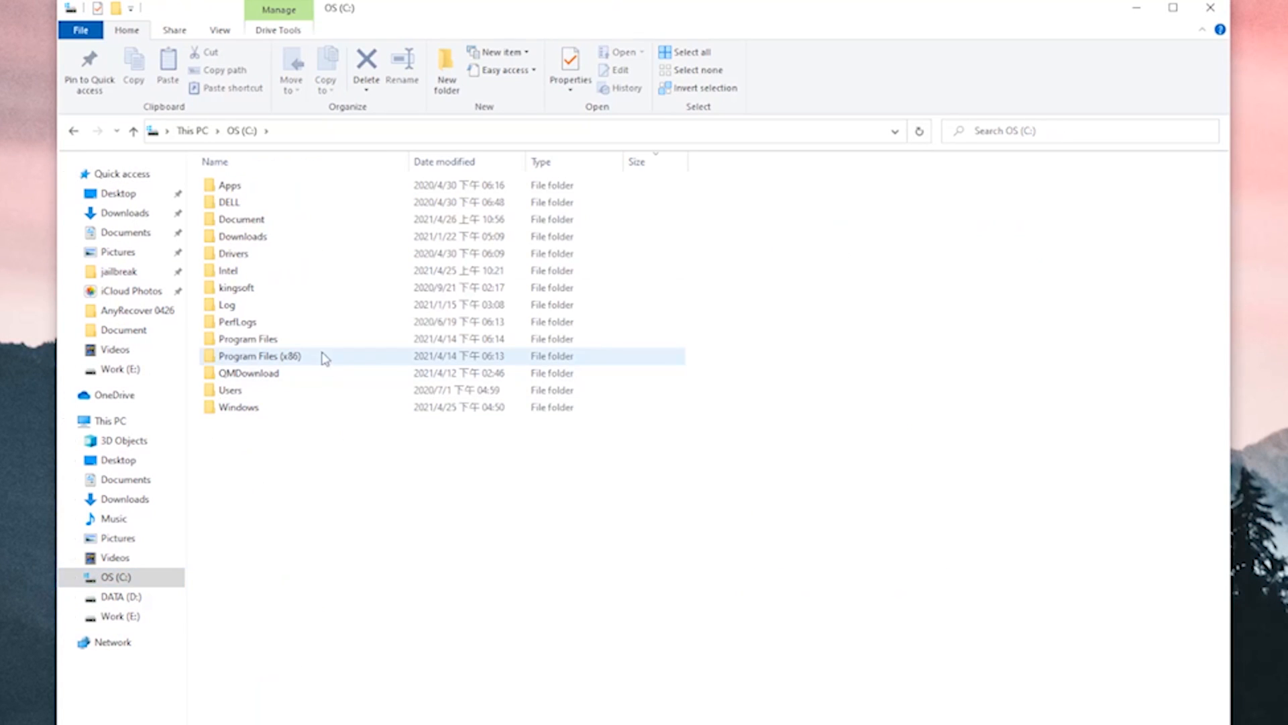
pyautogui.click(241, 219)
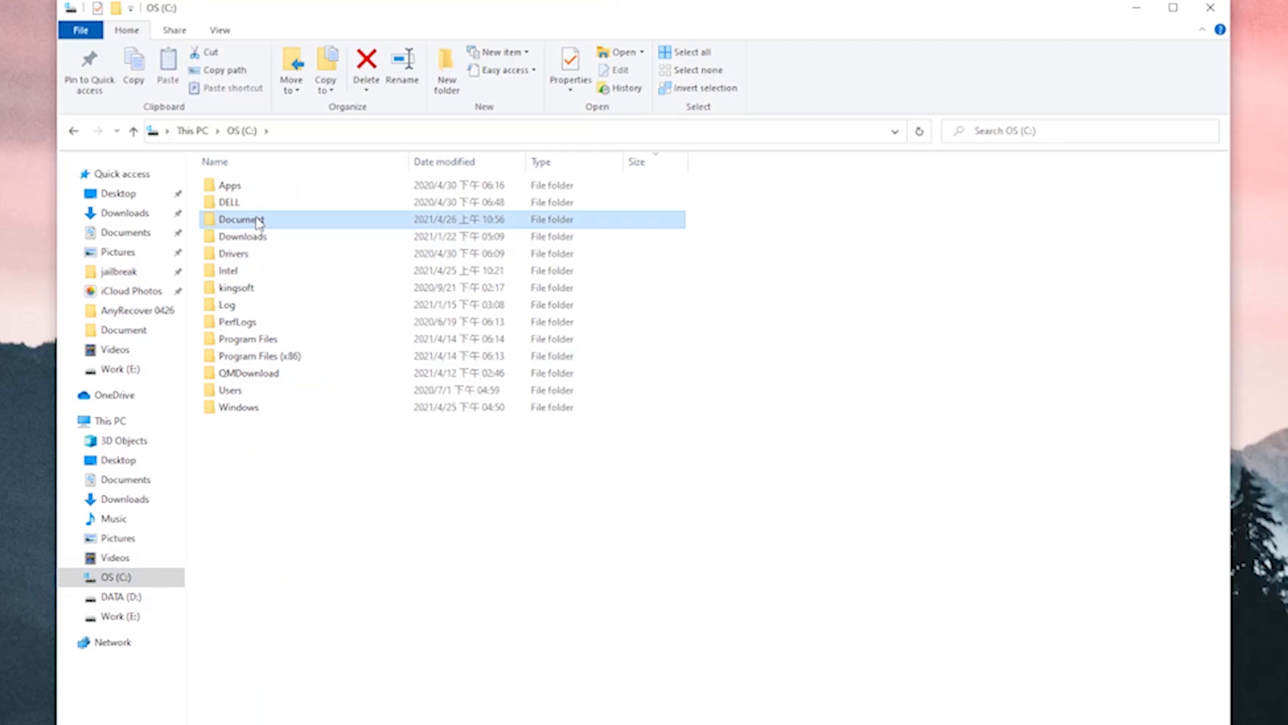
pyautogui.rightClick(239, 219)
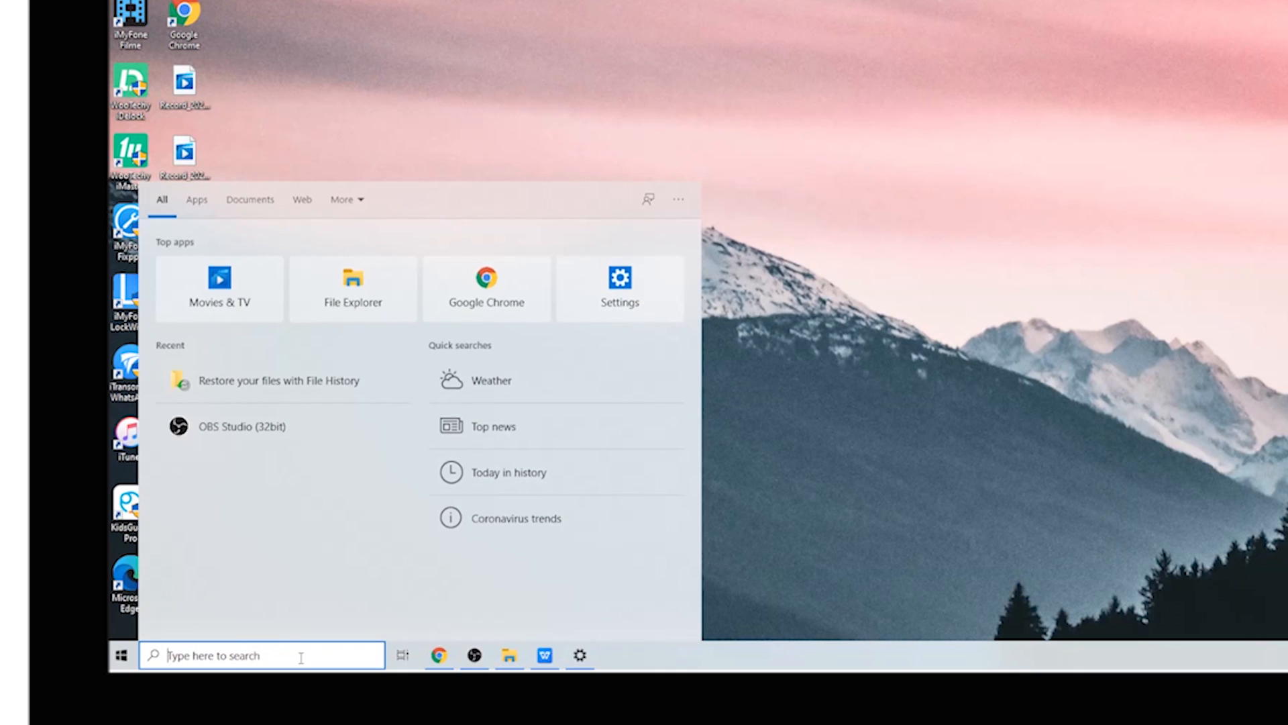
# - Search 'file h', open File History, and restore the Documents library
pyautogui.write('file history')
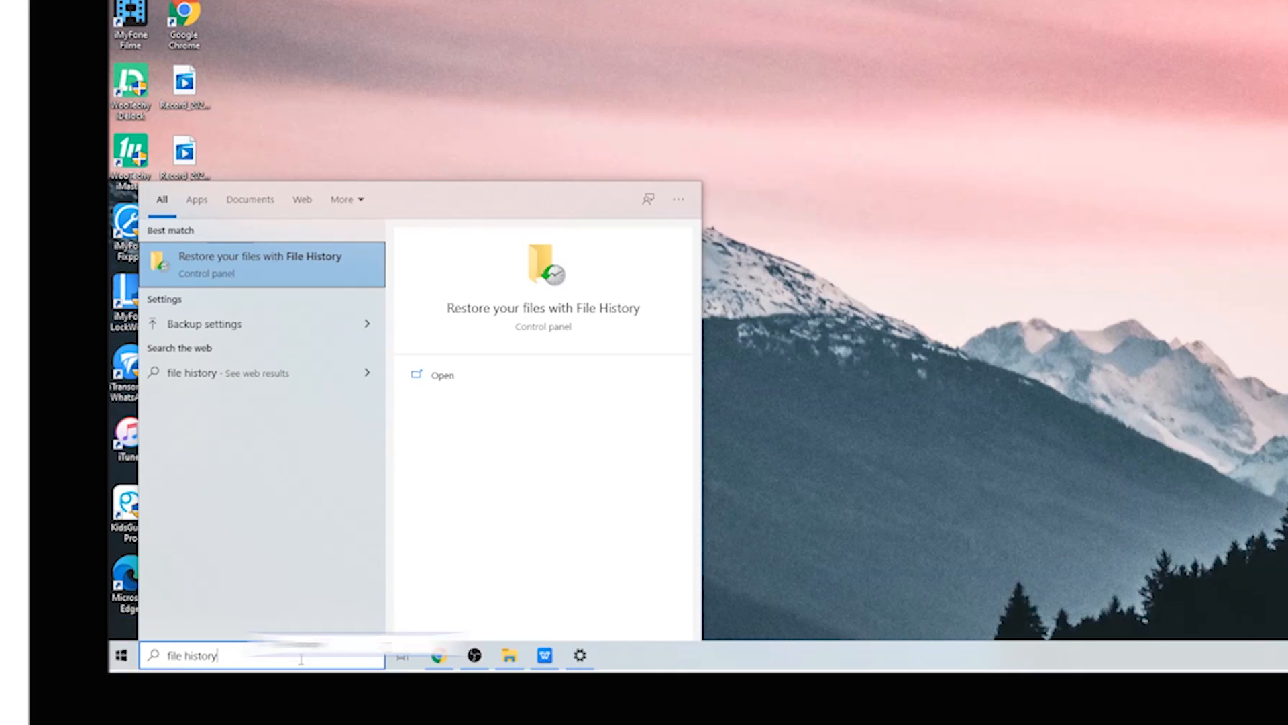
pyautogui.click(261, 264)
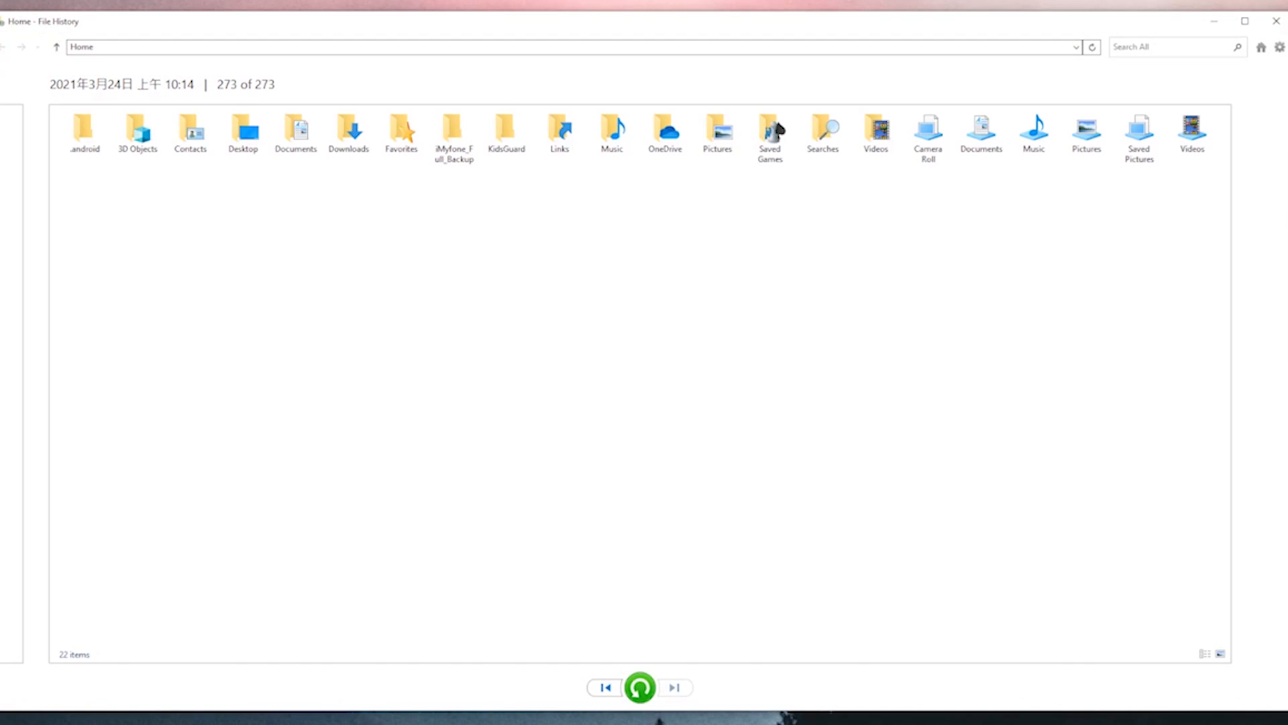
pyautogui.click(980, 132)
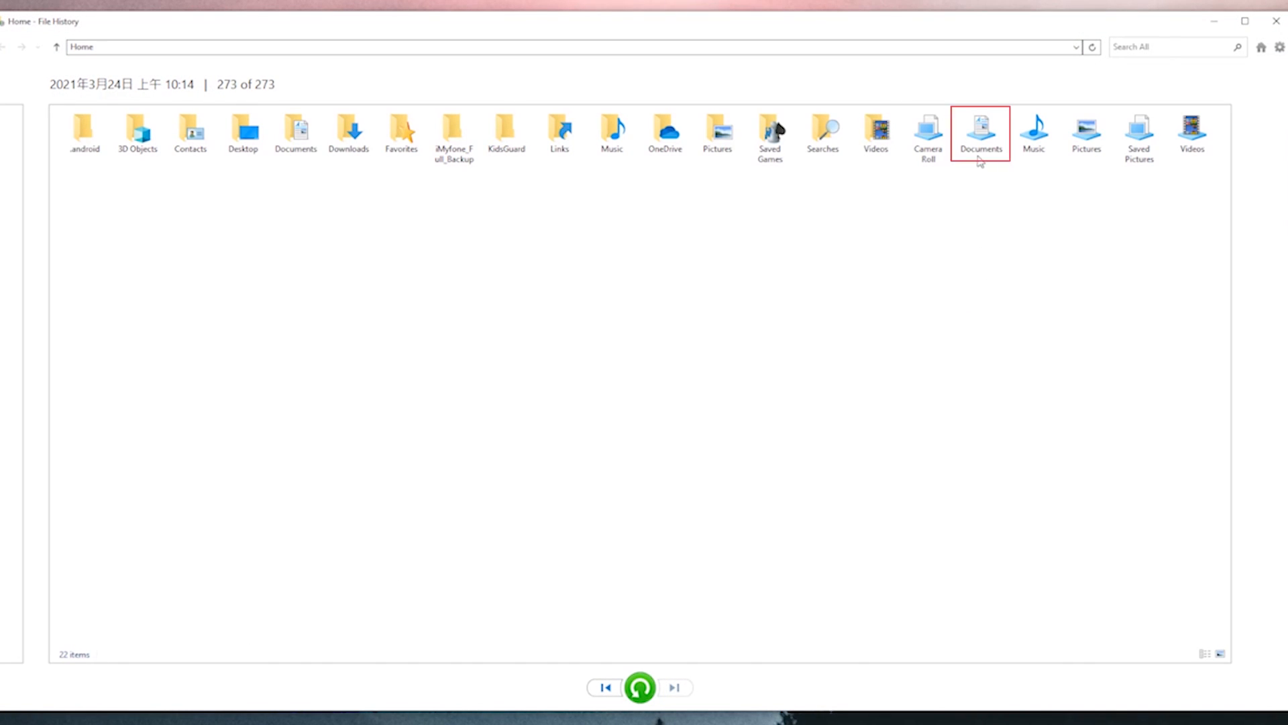
pyautogui.click(979, 133)
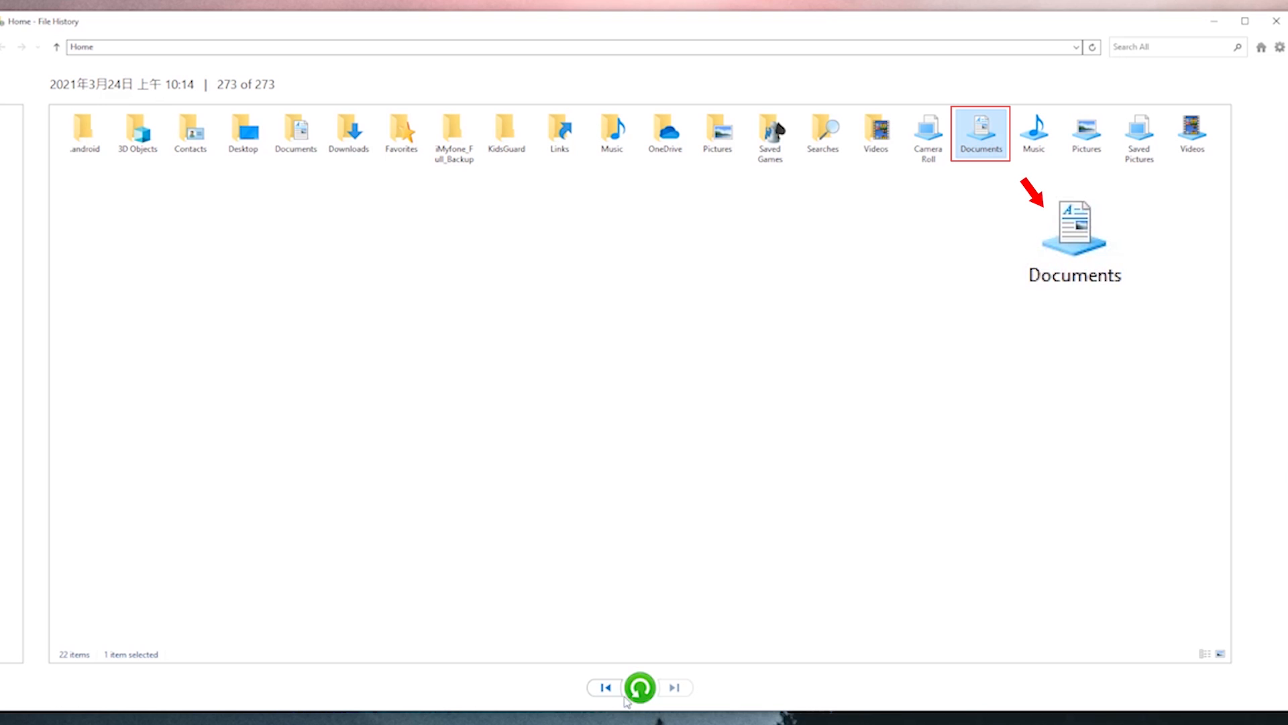
pyautogui.click(640, 688)
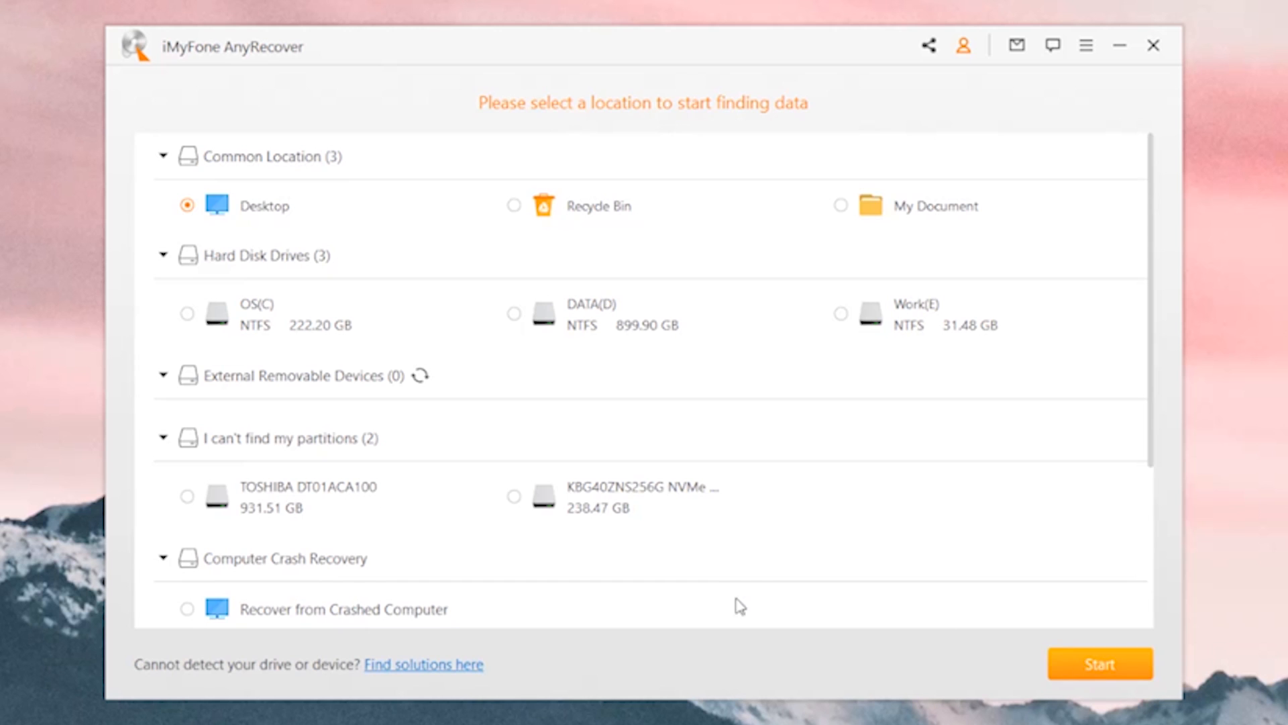
# - Start AnyRecover's scan of the chosen drive for deleted files
pyautogui.click(1099, 663)
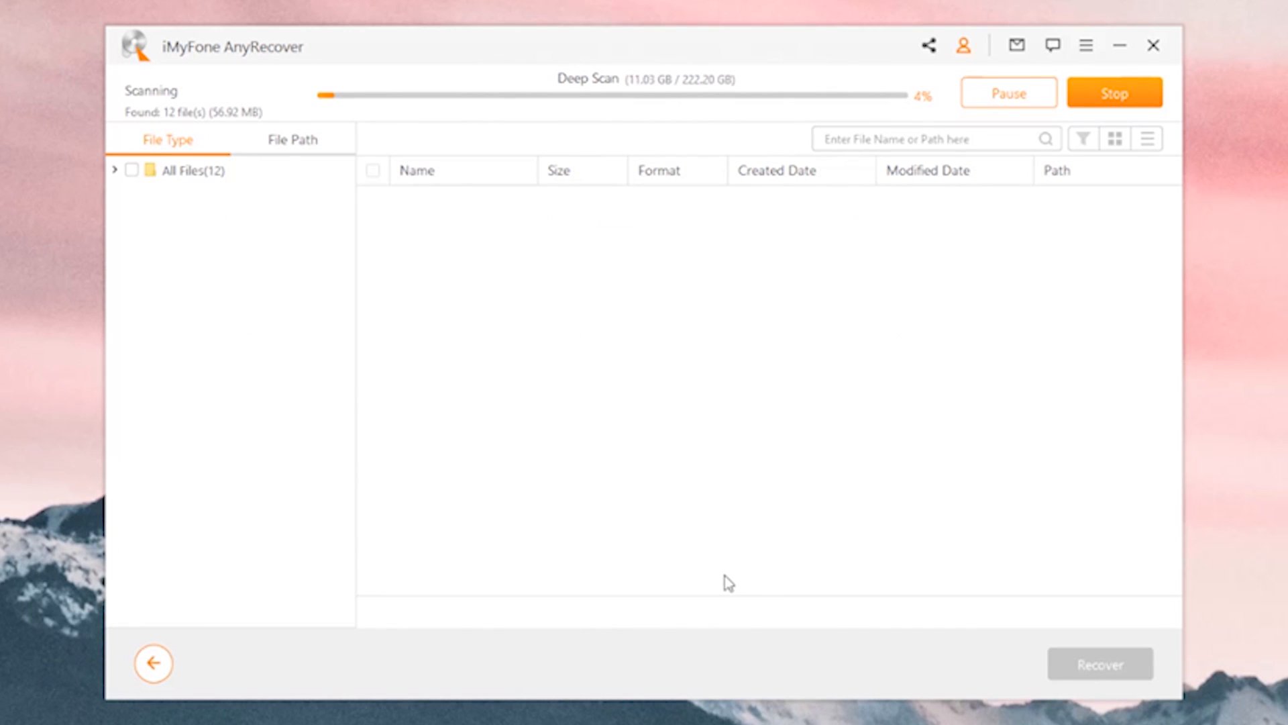